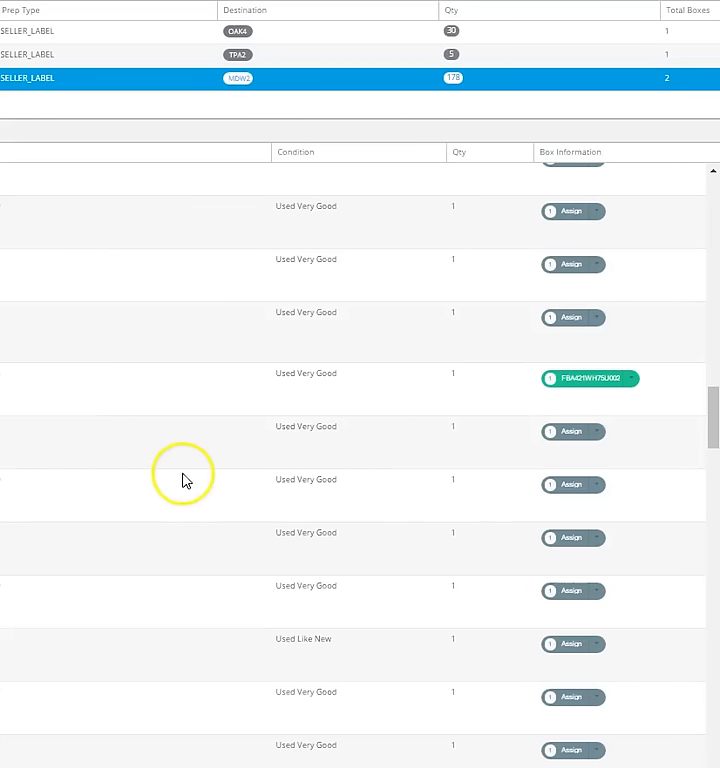
mouse_move(36, 622)
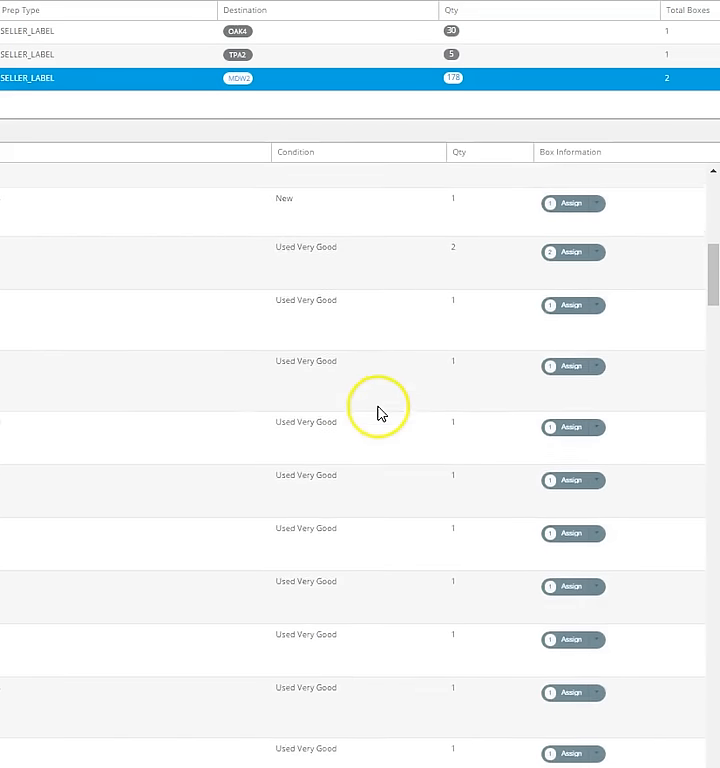
Step: Work through the shipment list header controls while moving down to unassigned items
scroll("down", 3)
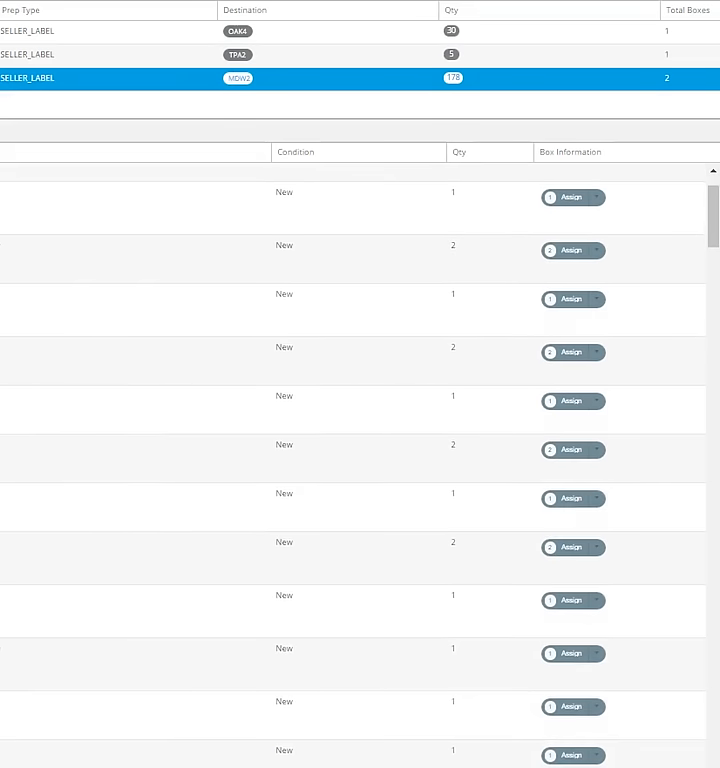
scroll("down", 3)
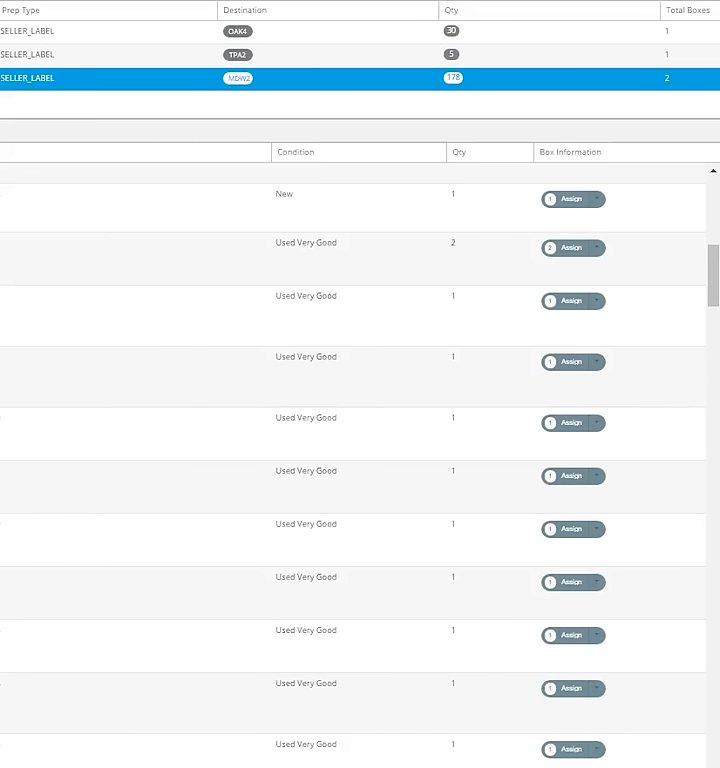
scroll("down", 3)
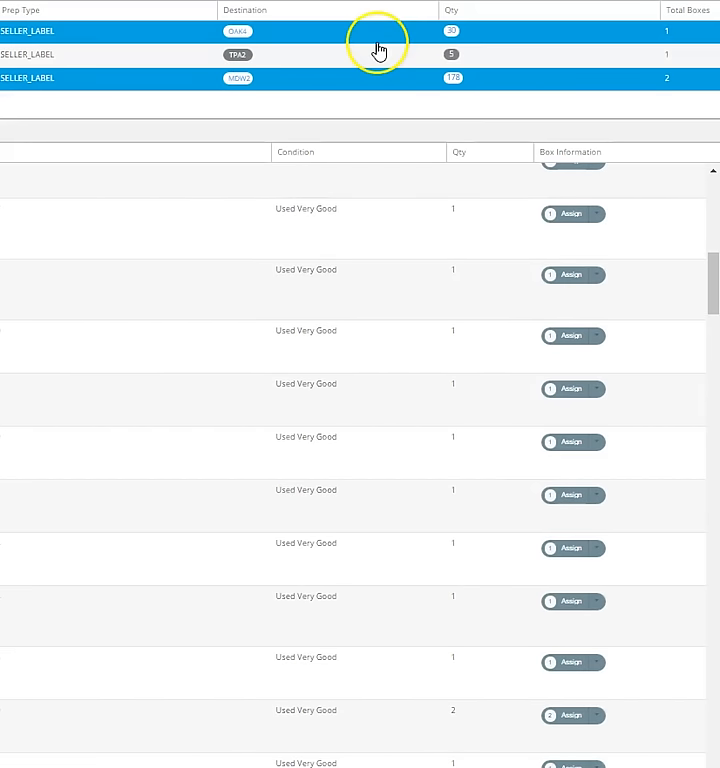
mouse_move(540, 32)
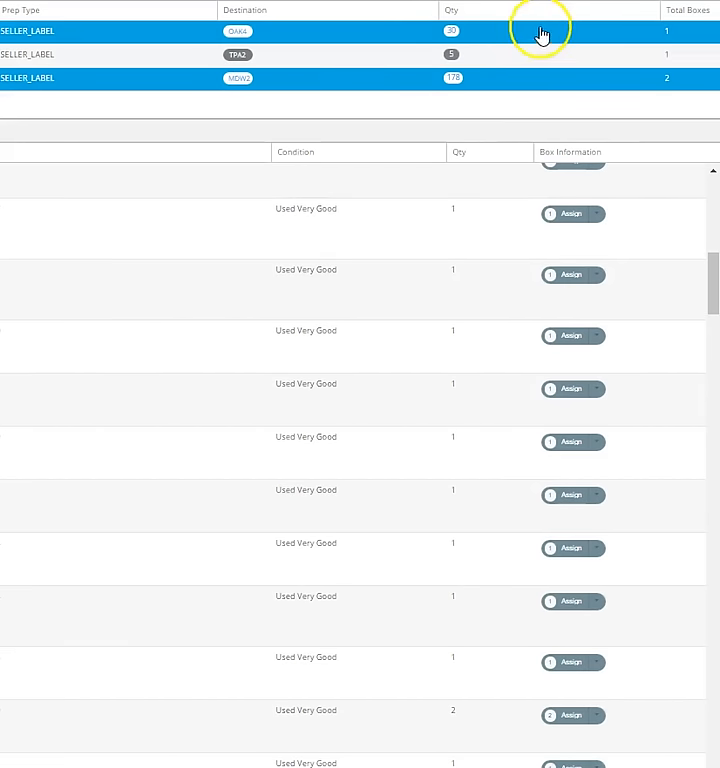
mouse_move(480, 36)
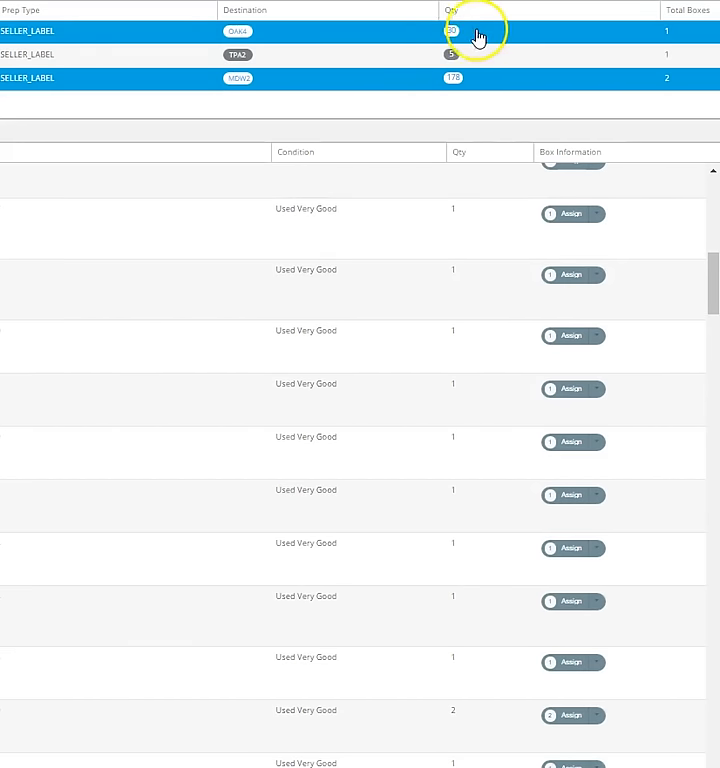
left_click(452, 78)
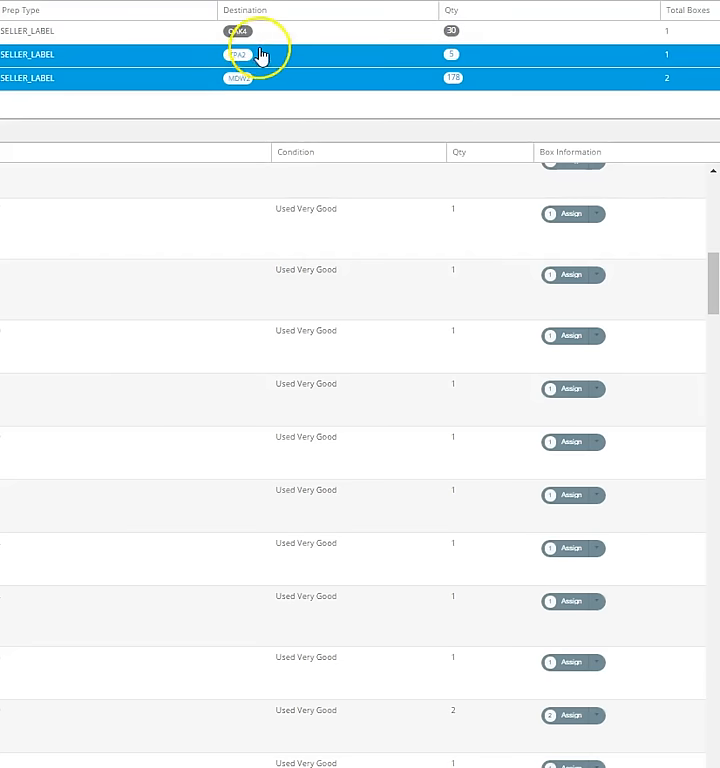
left_click(520, 78)
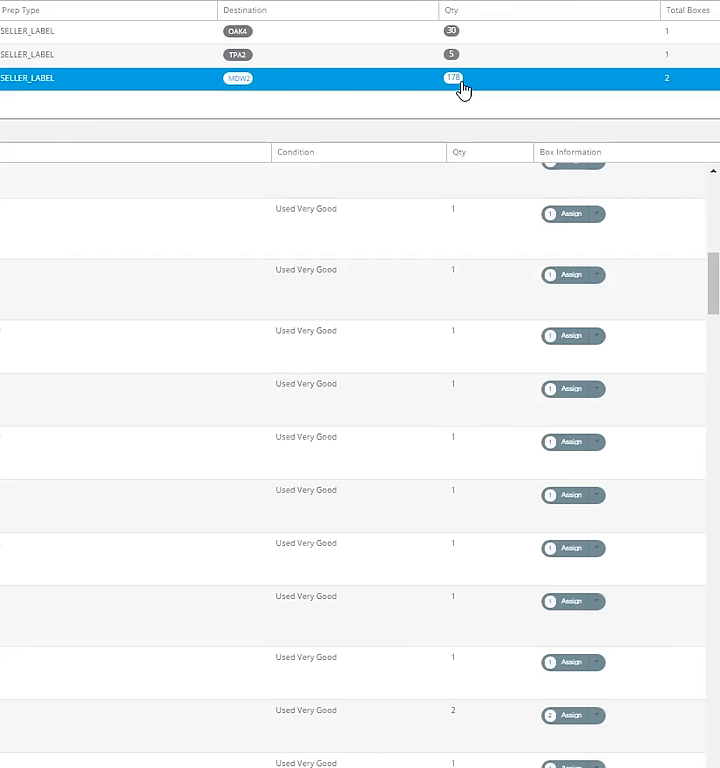
left_click(456, 80)
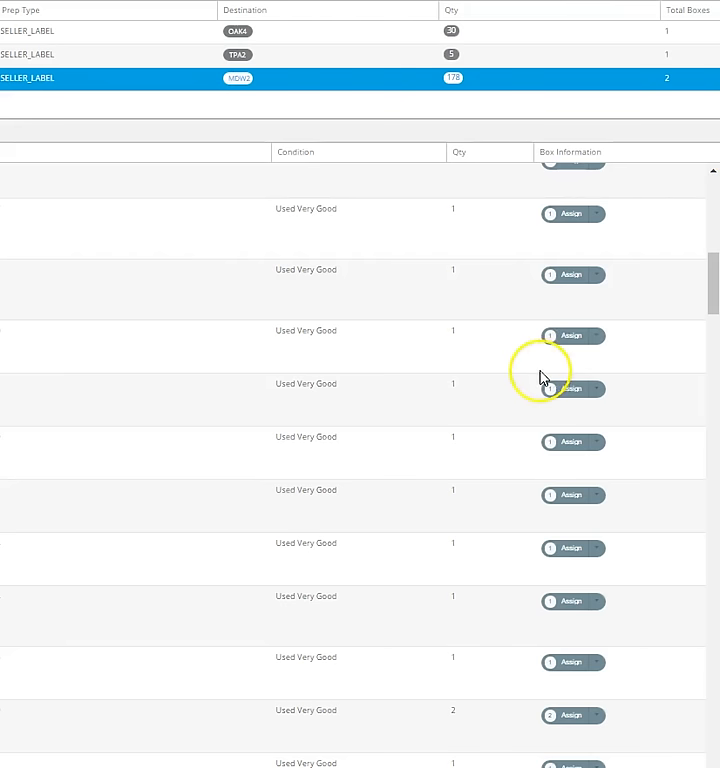
mouse_move(548, 376)
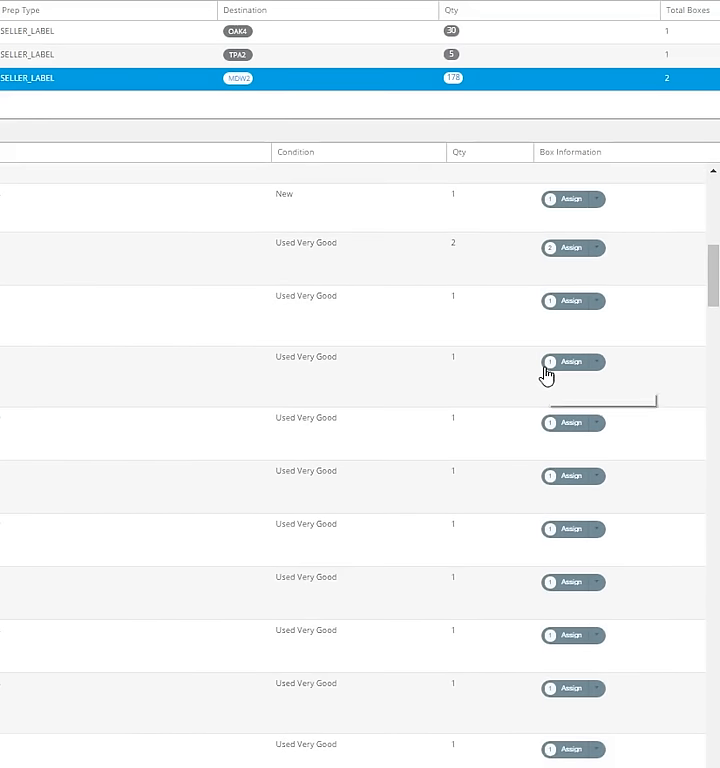
Step: Assign one Used Very Good item, quantity 1, to box two and close the pop-up
scroll("down", 3)
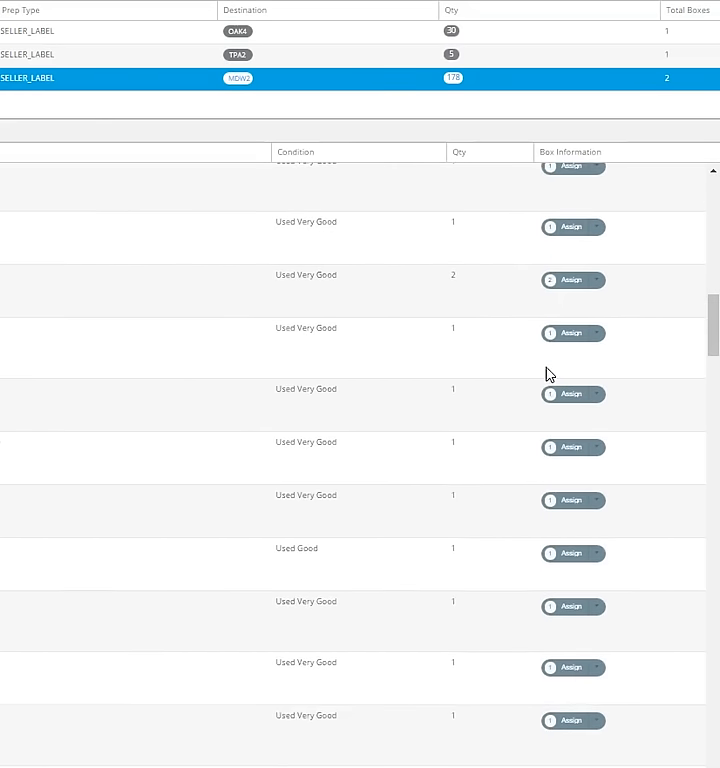
scroll("down", 3)
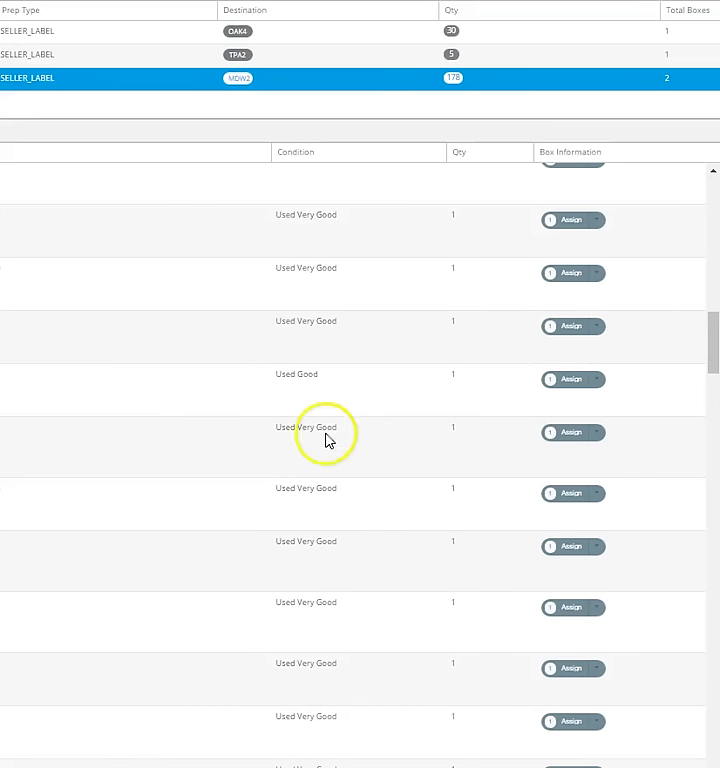
scroll("down", 3)
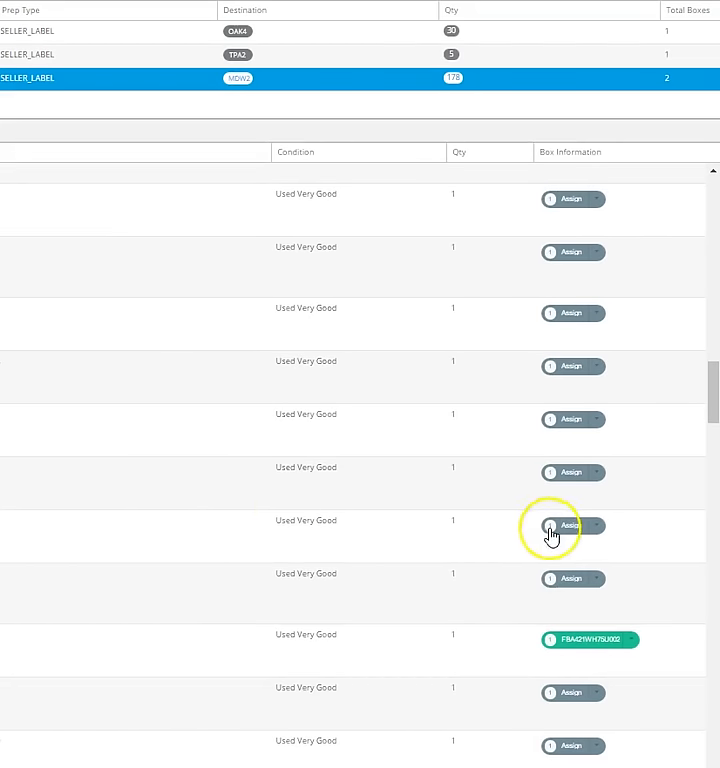
mouse_move(464, 308)
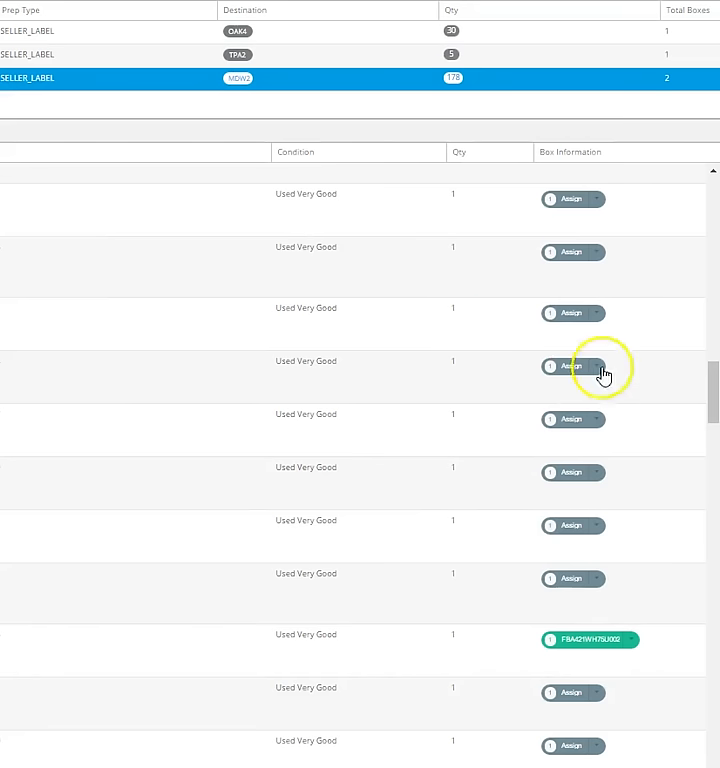
scroll("down", 3)
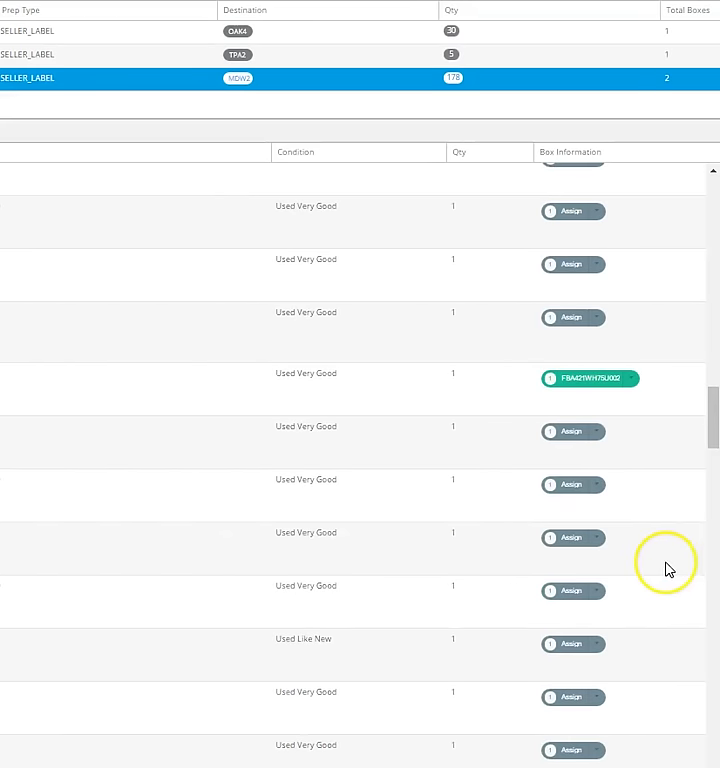
mouse_move(674, 568)
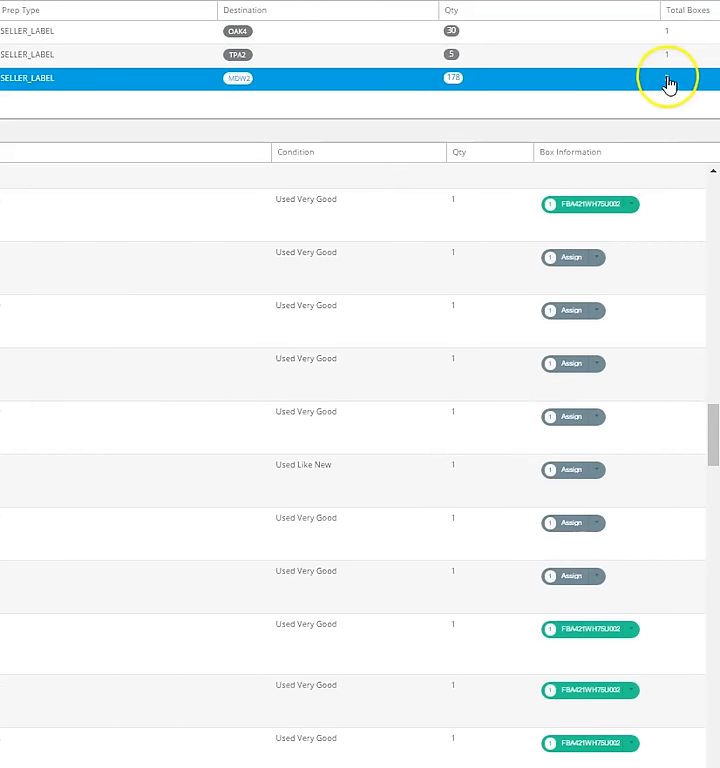
left_click(672, 78)
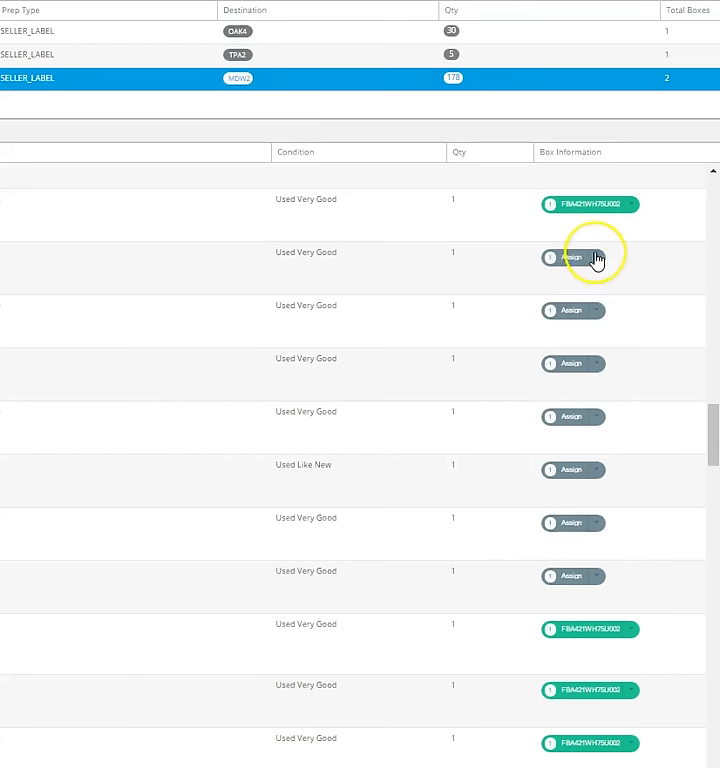
left_click(572, 258)
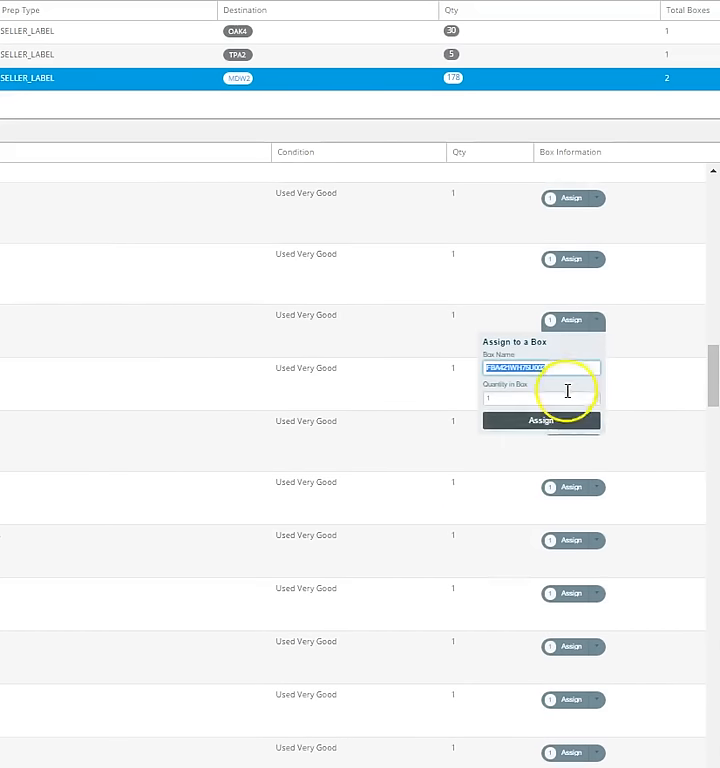
left_click(540, 420)
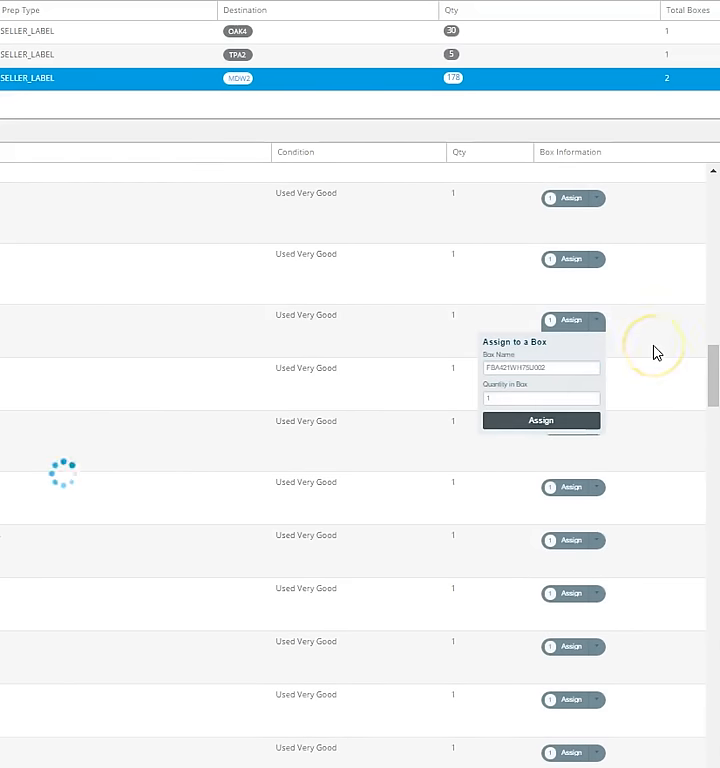
left_click(540, 420)
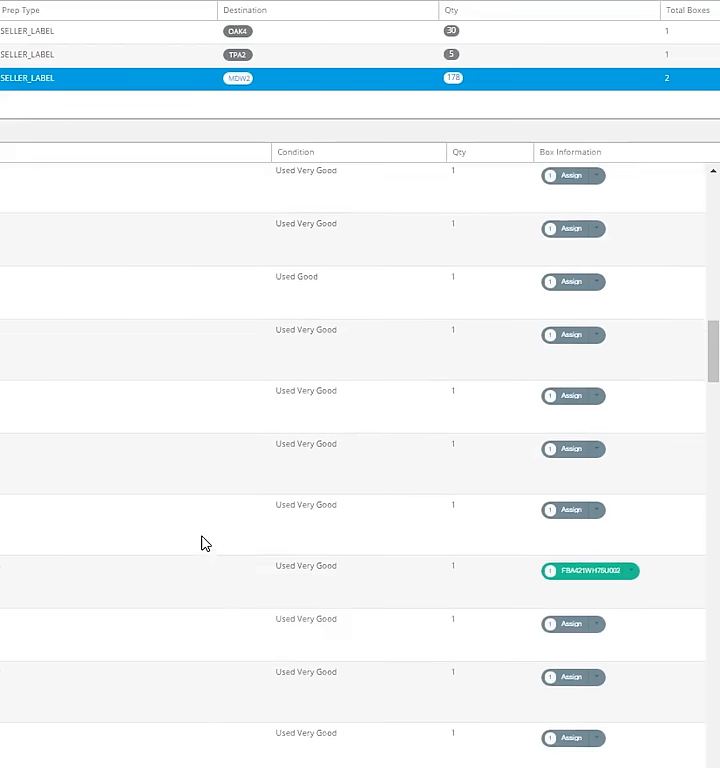
Step: Scroll down the item list to the next unassigned Used Very Good item
scroll("down", 3)
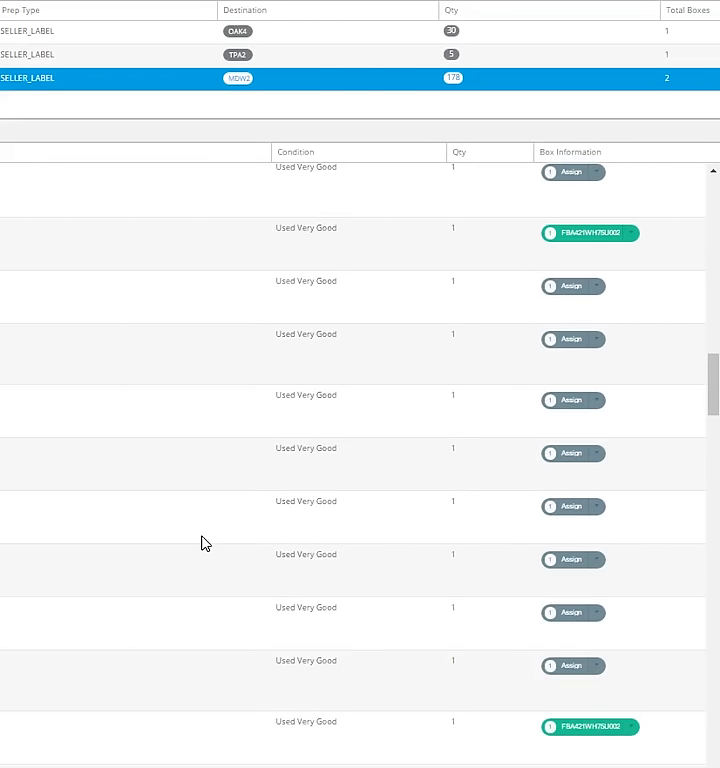
scroll("down", 3)
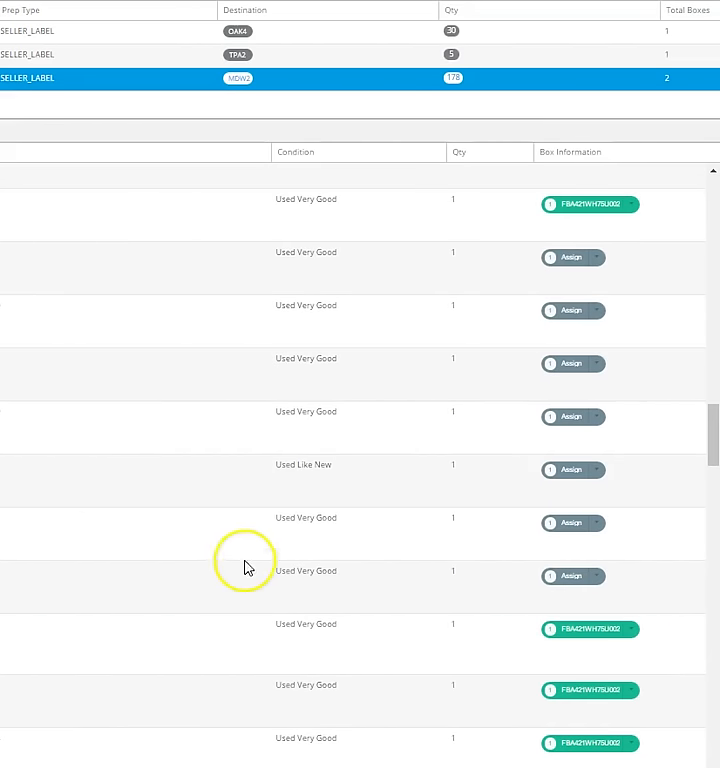
scroll("down", 3)
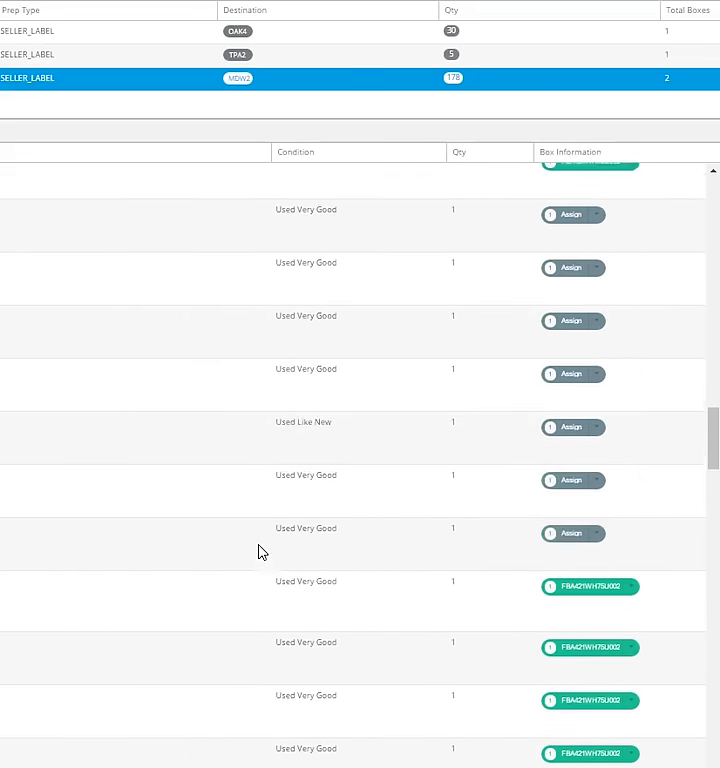
scroll("down", 3)
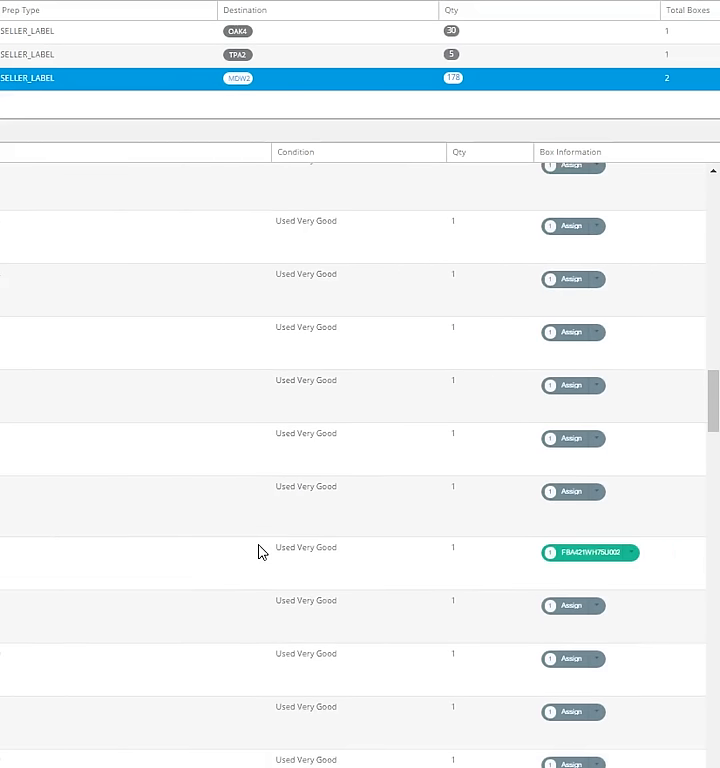
scroll("down", 3)
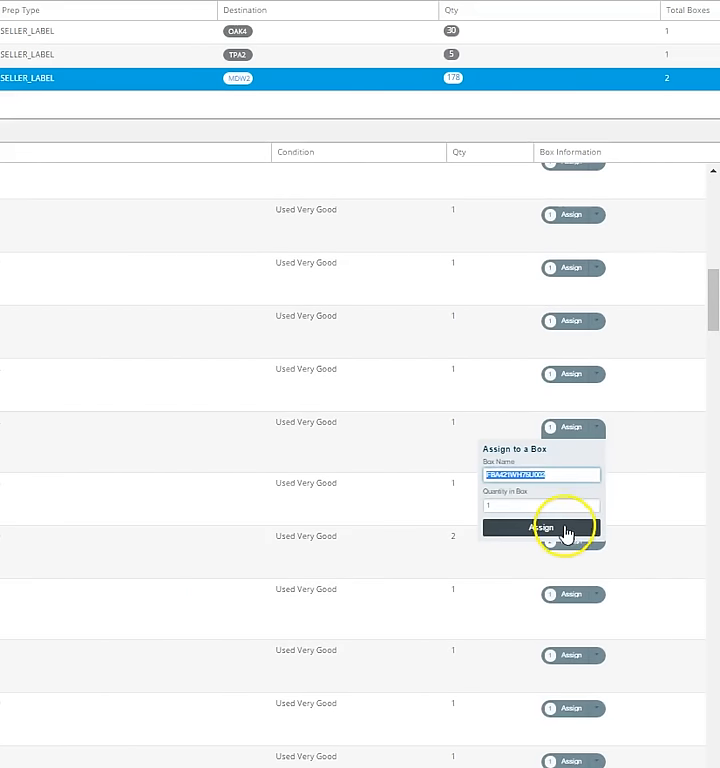
Step: Assign two list items, each quantity 1, to box two
left_click(540, 528)
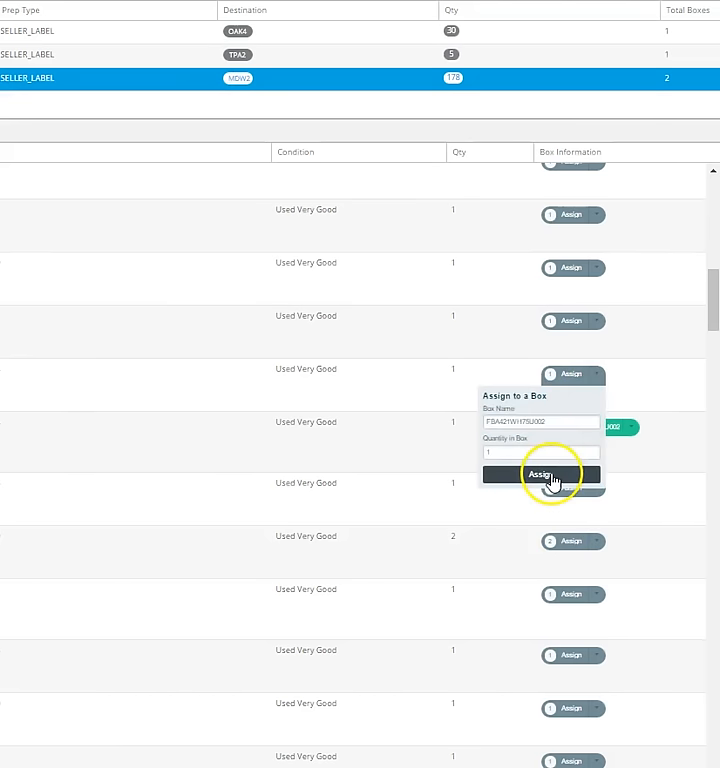
left_click(540, 474)
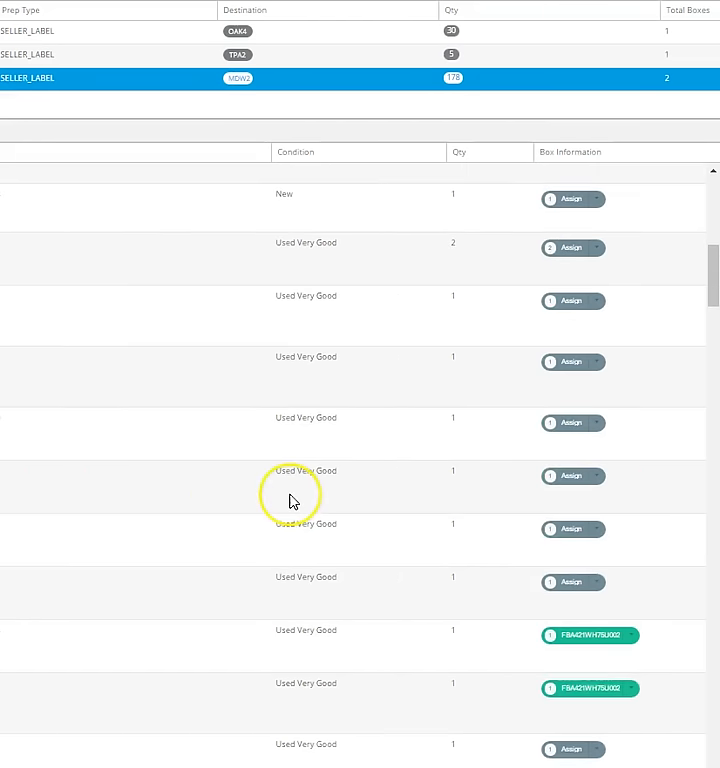
scroll("down", 3)
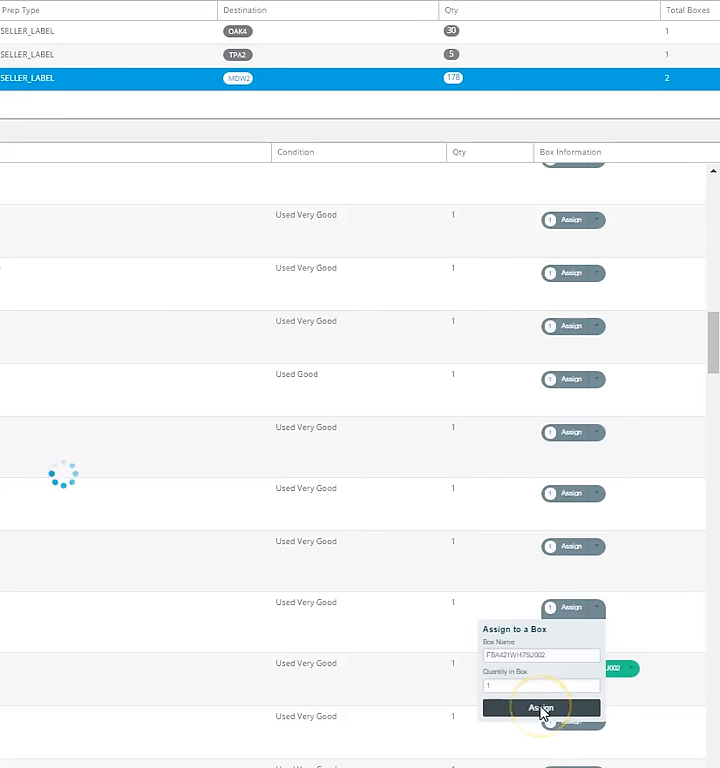
left_click(542, 708)
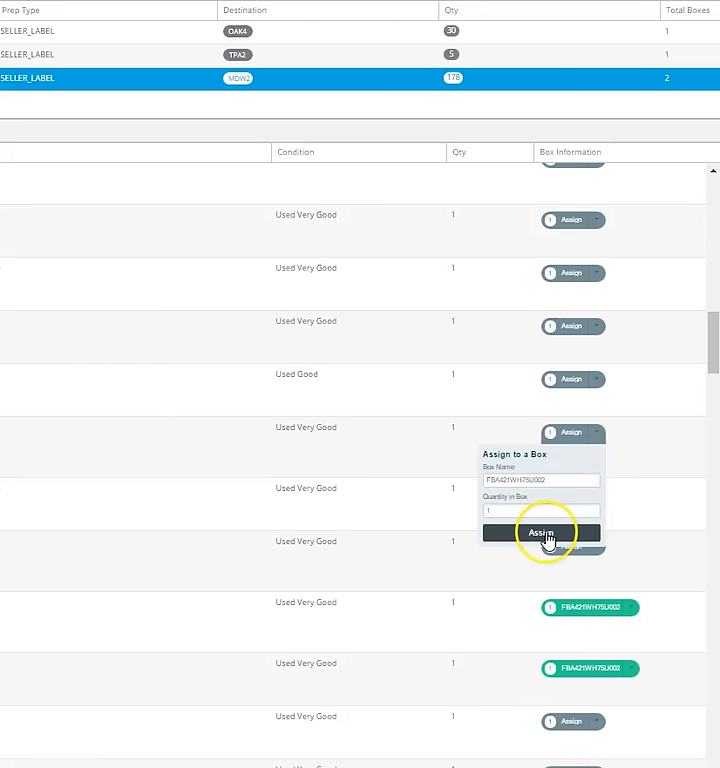
Step: Assign three further items, including a Used Like New unit, to box two
left_click(542, 532)
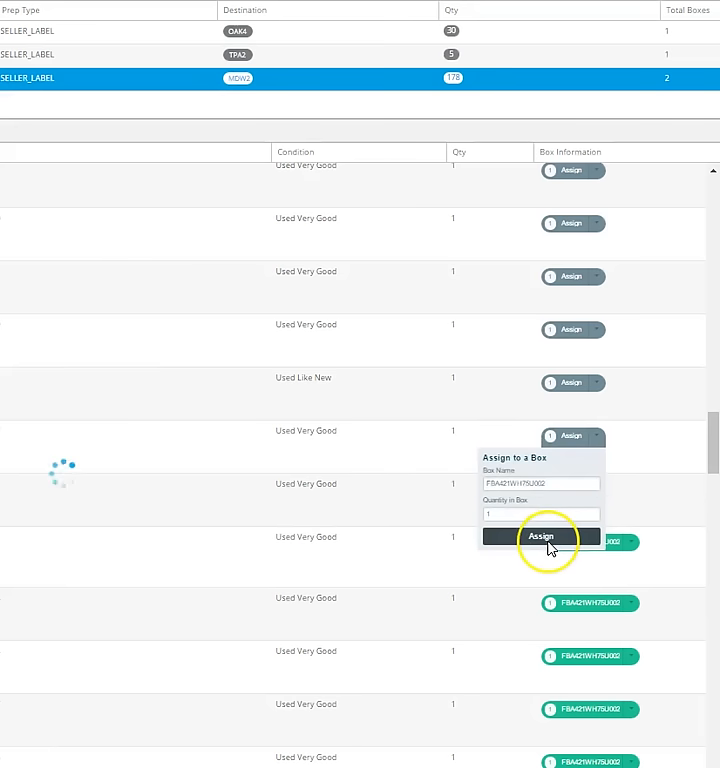
left_click(544, 536)
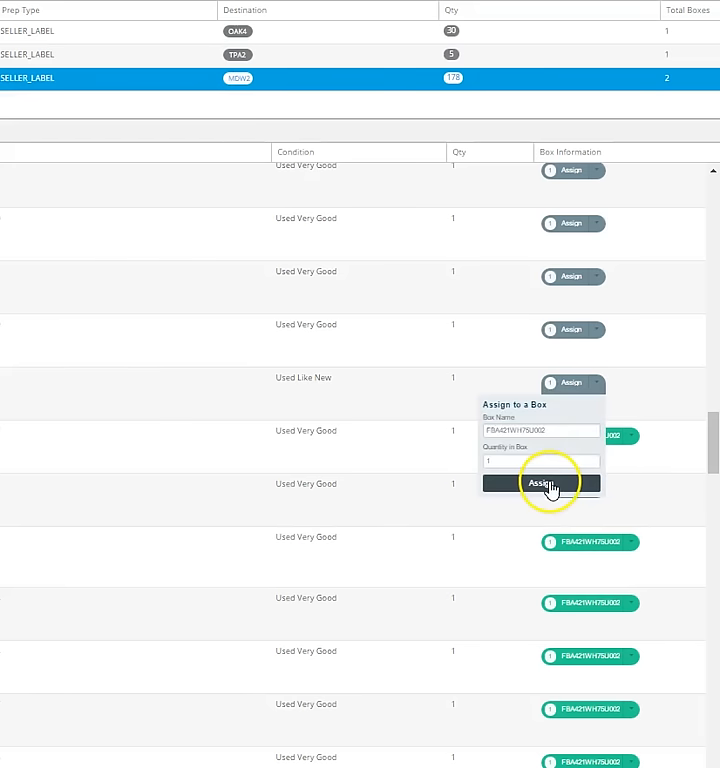
left_click(548, 486)
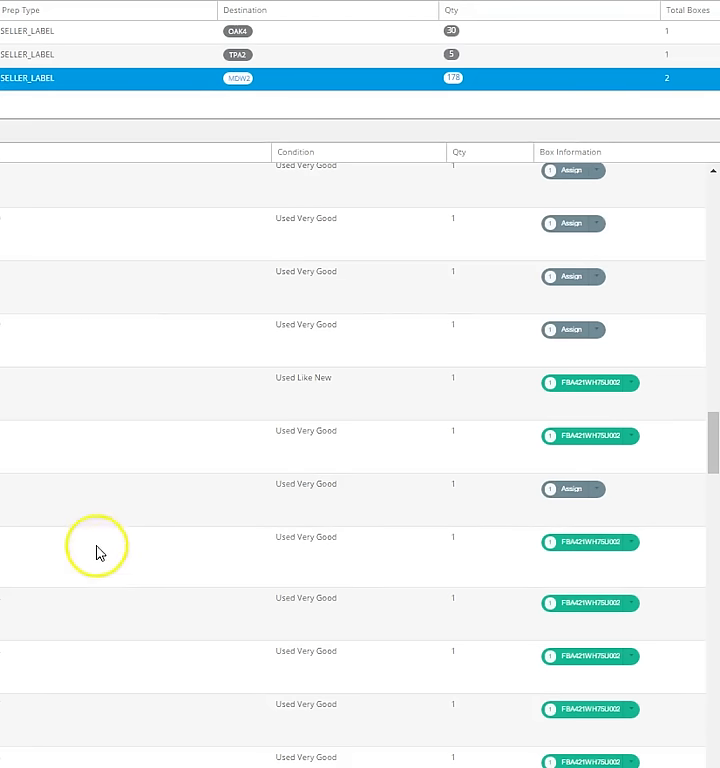
Step: Assign the next two Used Very Good items further down the list to box two
scroll("down", 3)
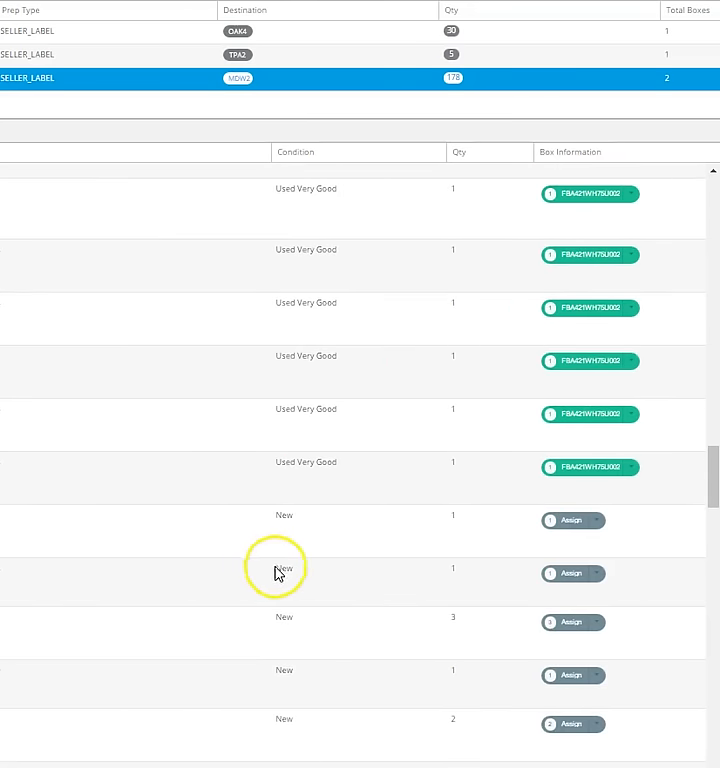
scroll("down", 3)
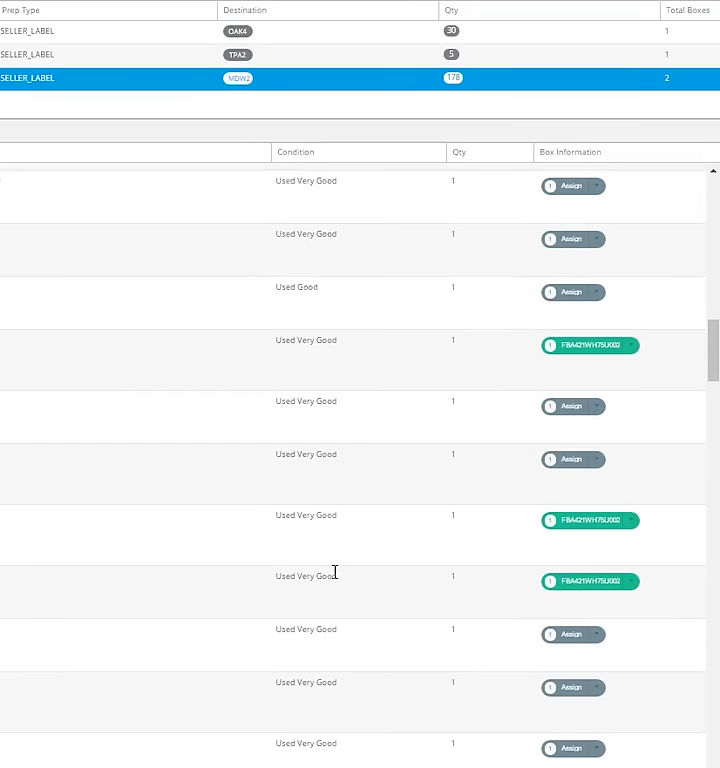
scroll("down", 3)
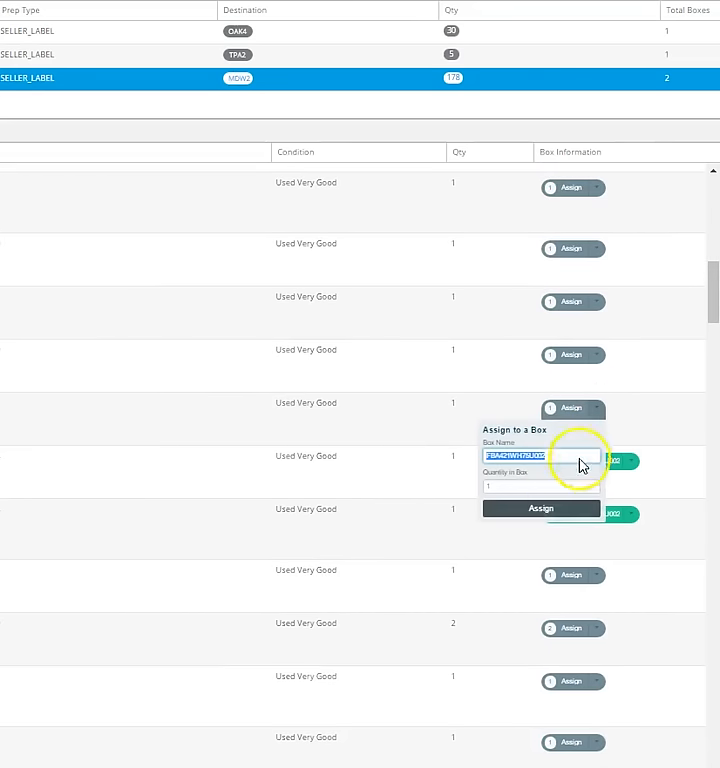
left_click(540, 508)
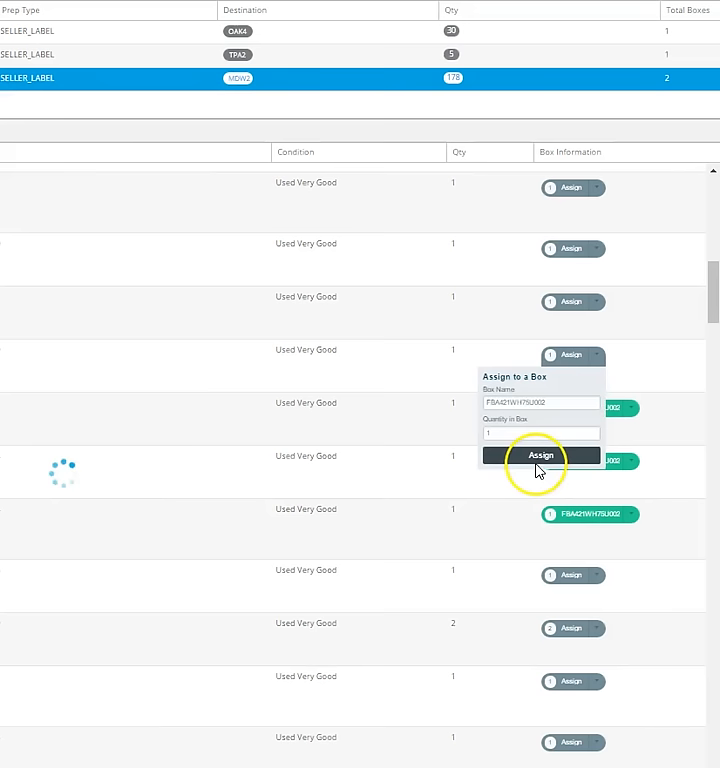
left_click(536, 458)
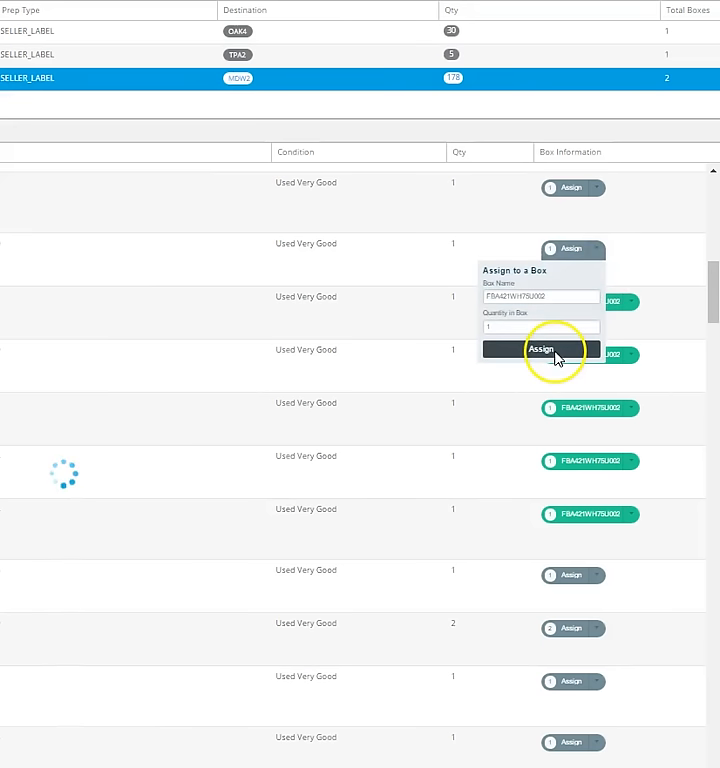
left_click(540, 350)
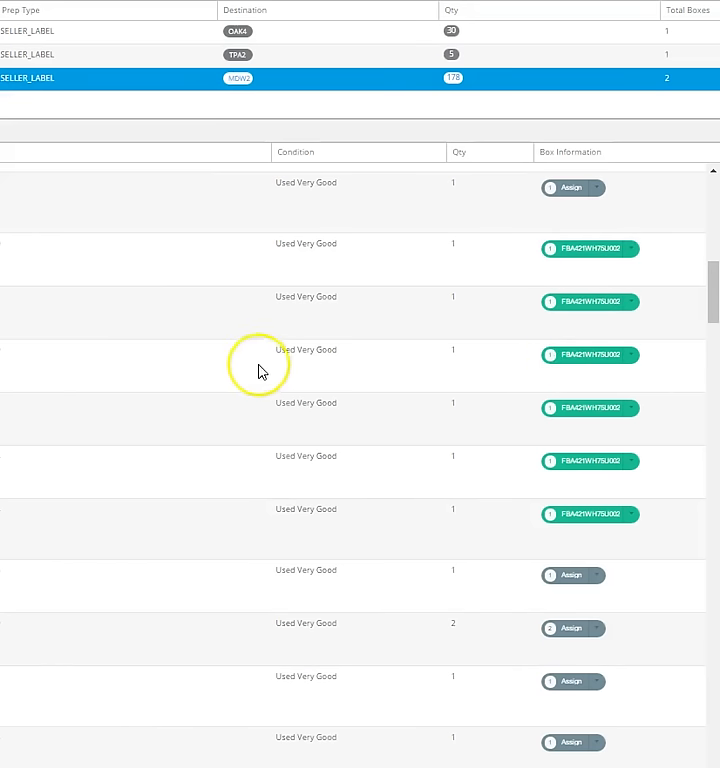
Step: Assign two more Used Very Good items below them to box two
scroll("down", 3)
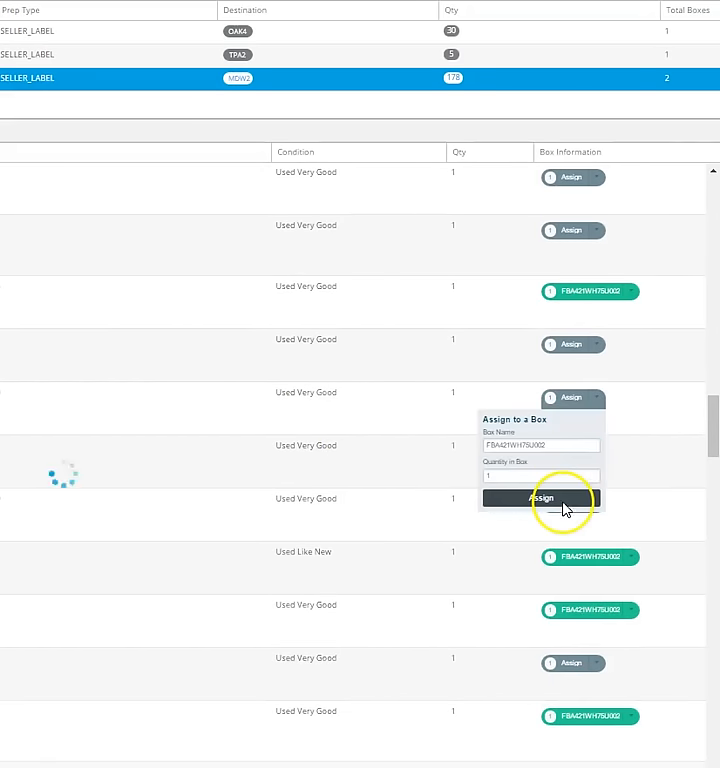
left_click(538, 500)
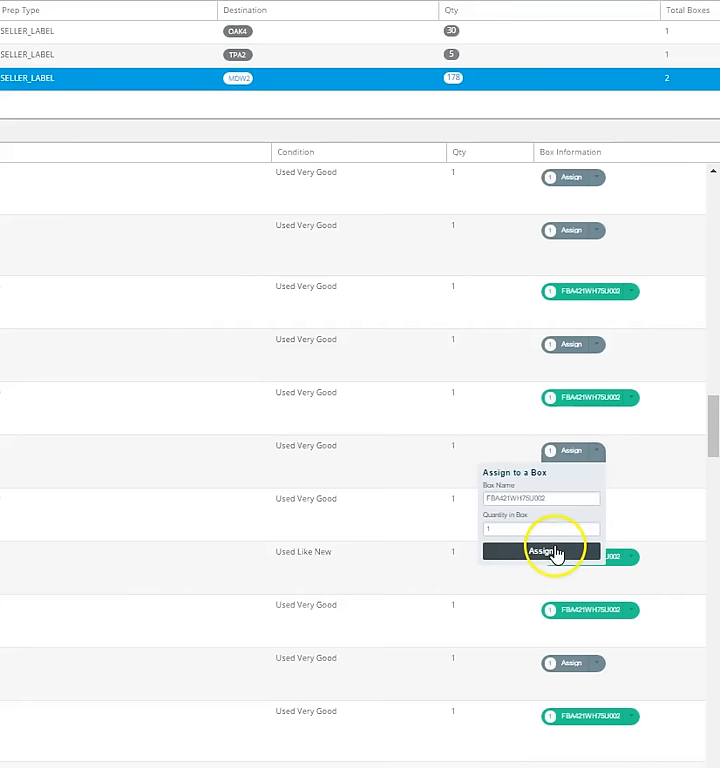
left_click(542, 552)
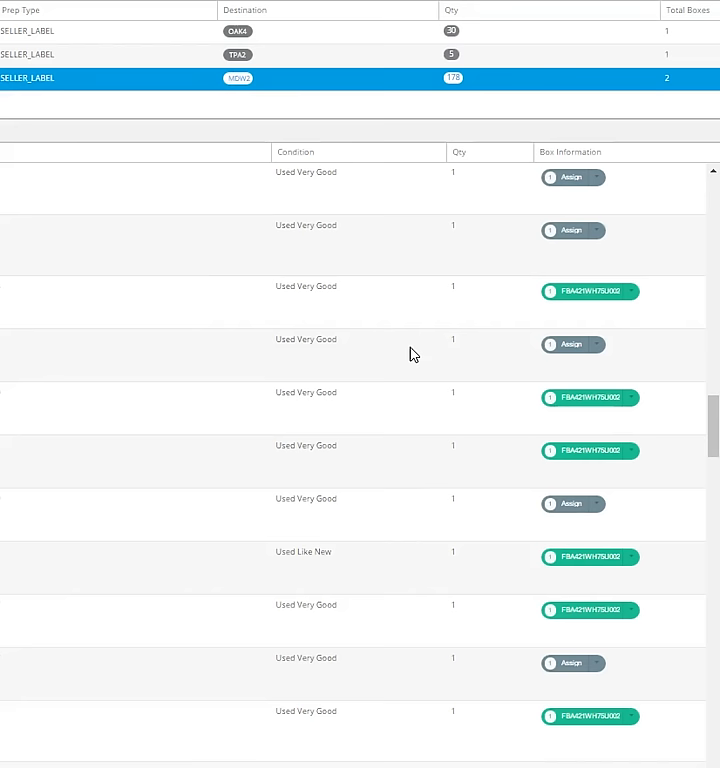
mouse_move(588, 434)
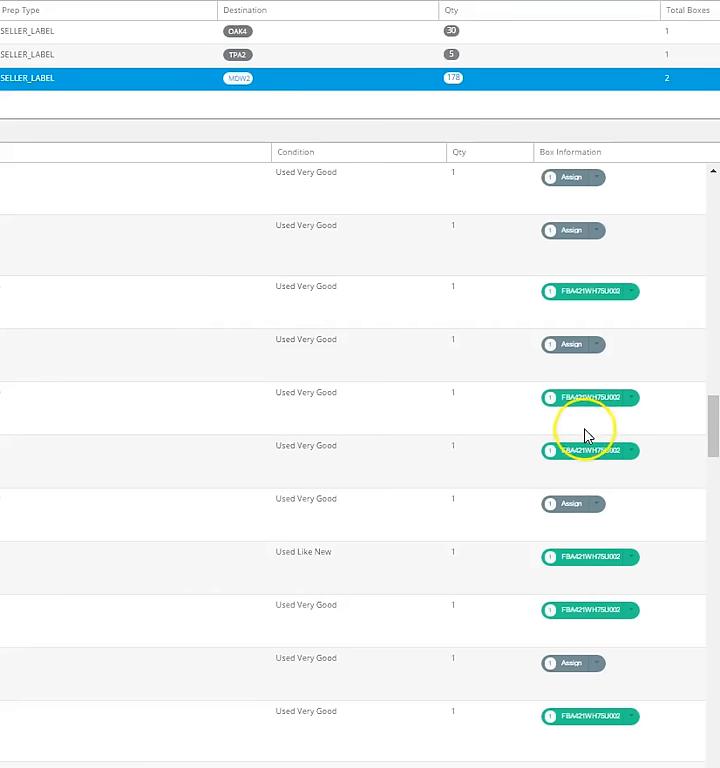
mouse_move(678, 412)
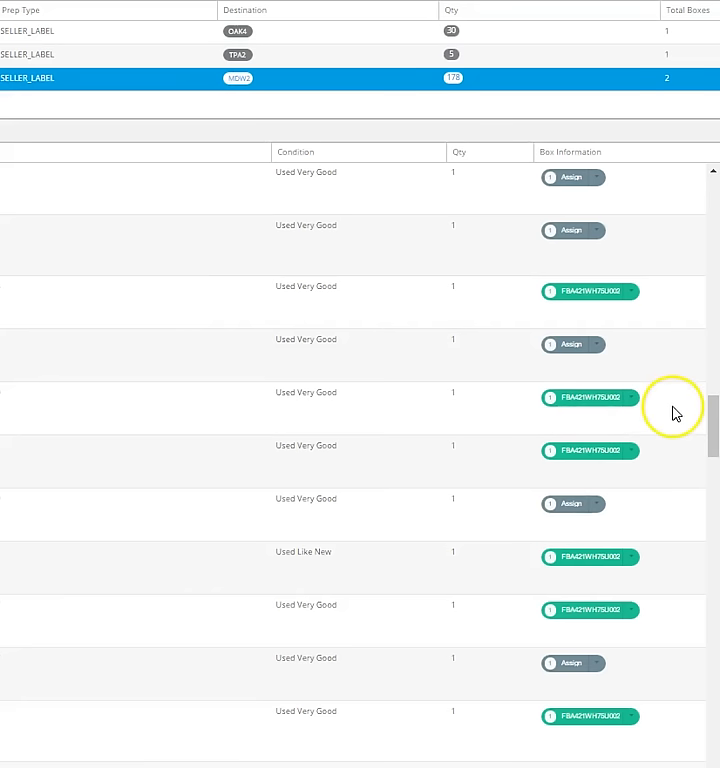
mouse_move(536, 340)
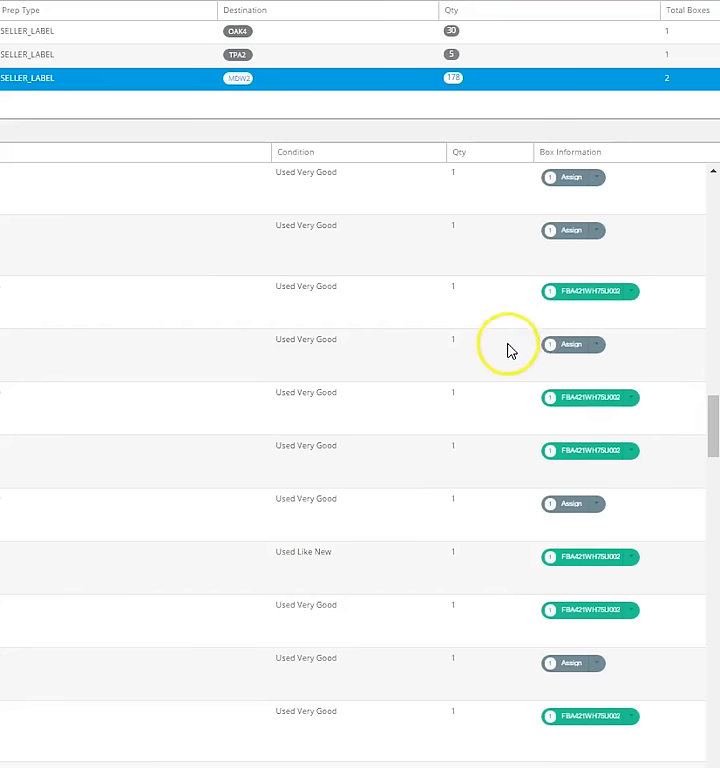
Step: Assign one more Used Very Good item, quantity 1, to box two
left_click(566, 344)
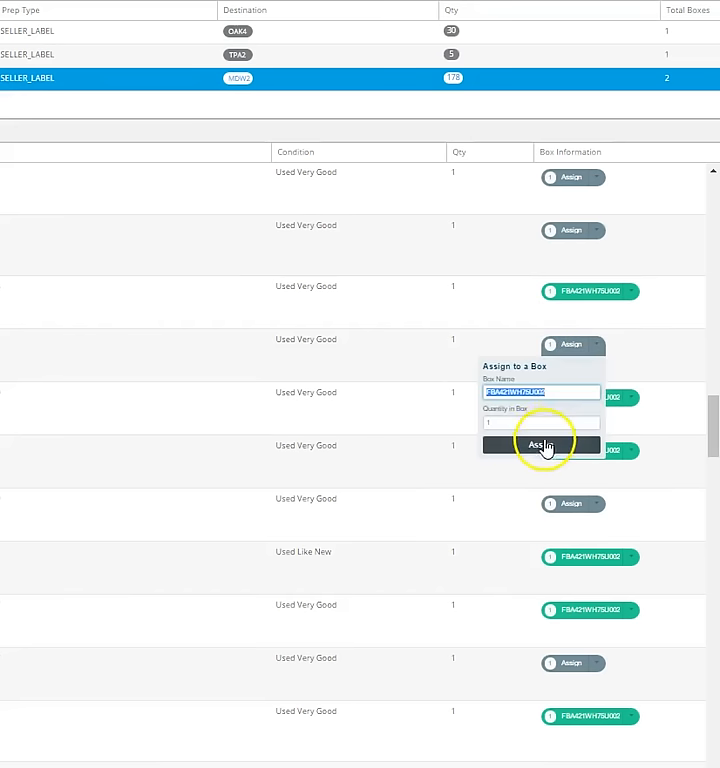
left_click(540, 444)
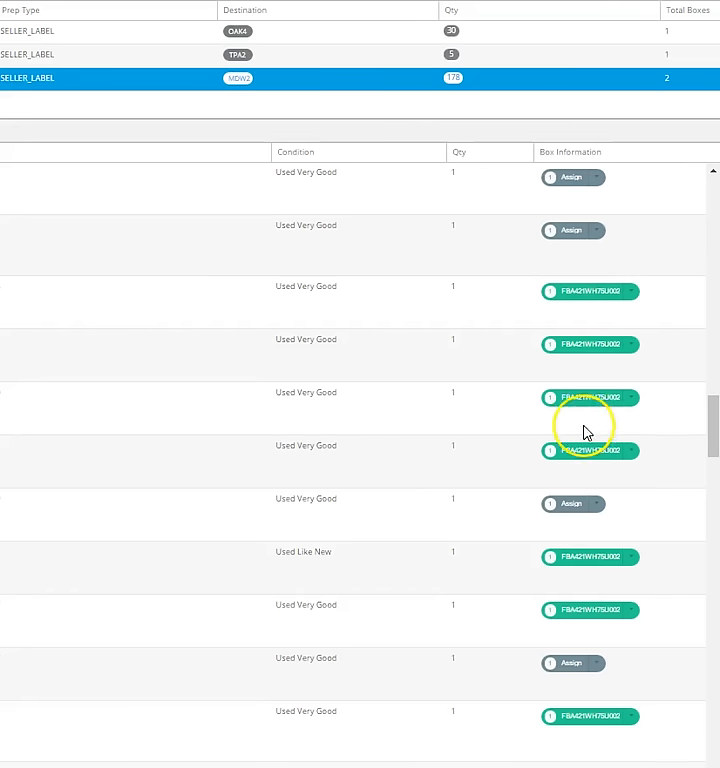
mouse_move(670, 238)
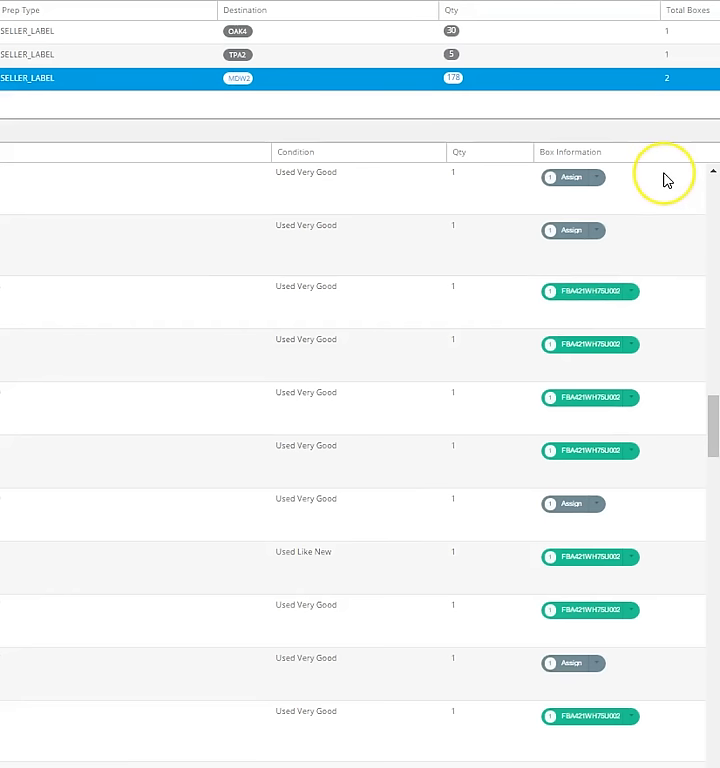
mouse_move(688, 136)
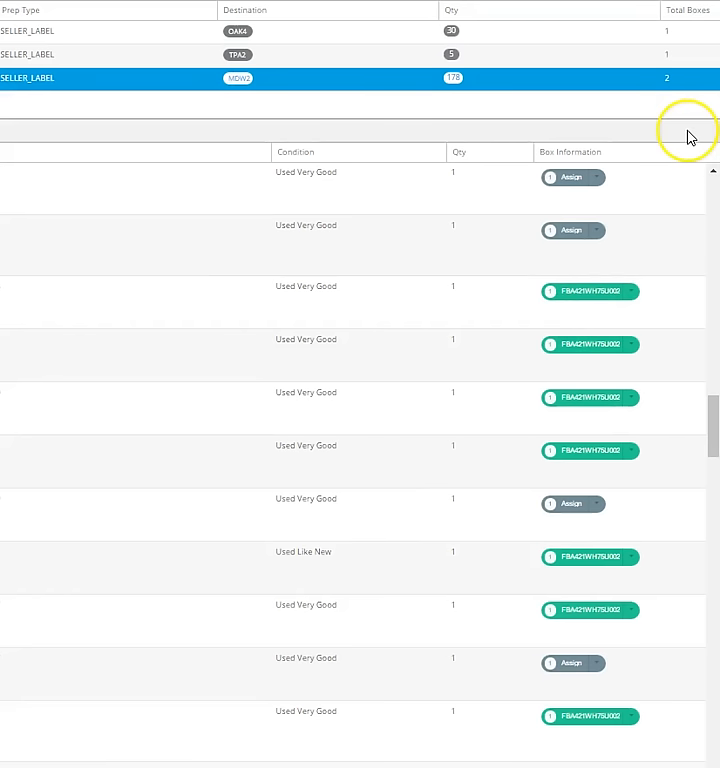
mouse_move(678, 140)
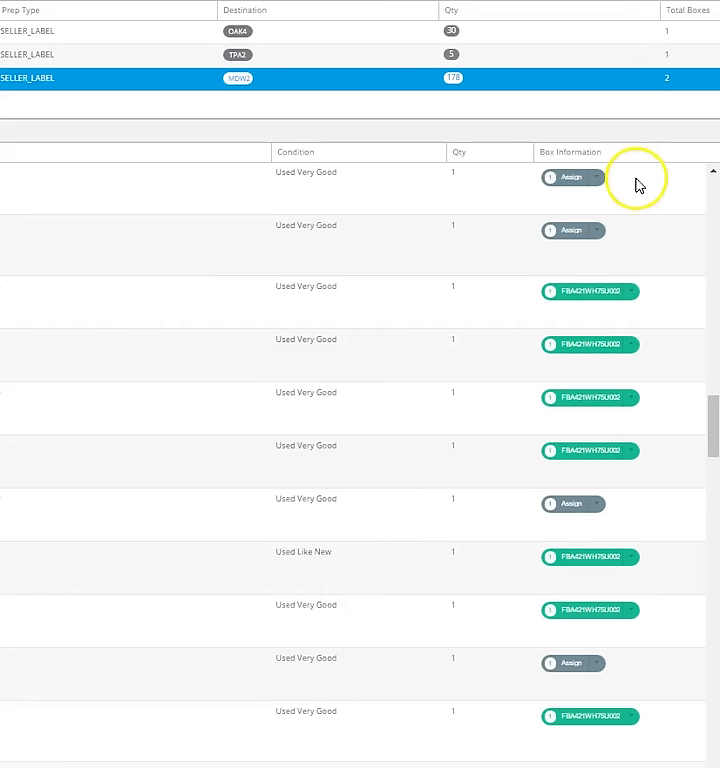
mouse_move(616, 212)
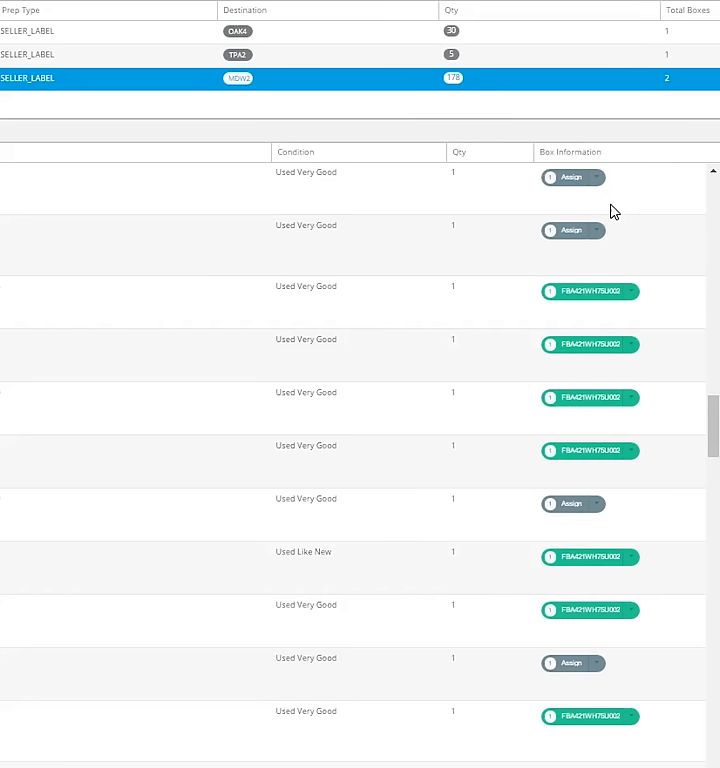